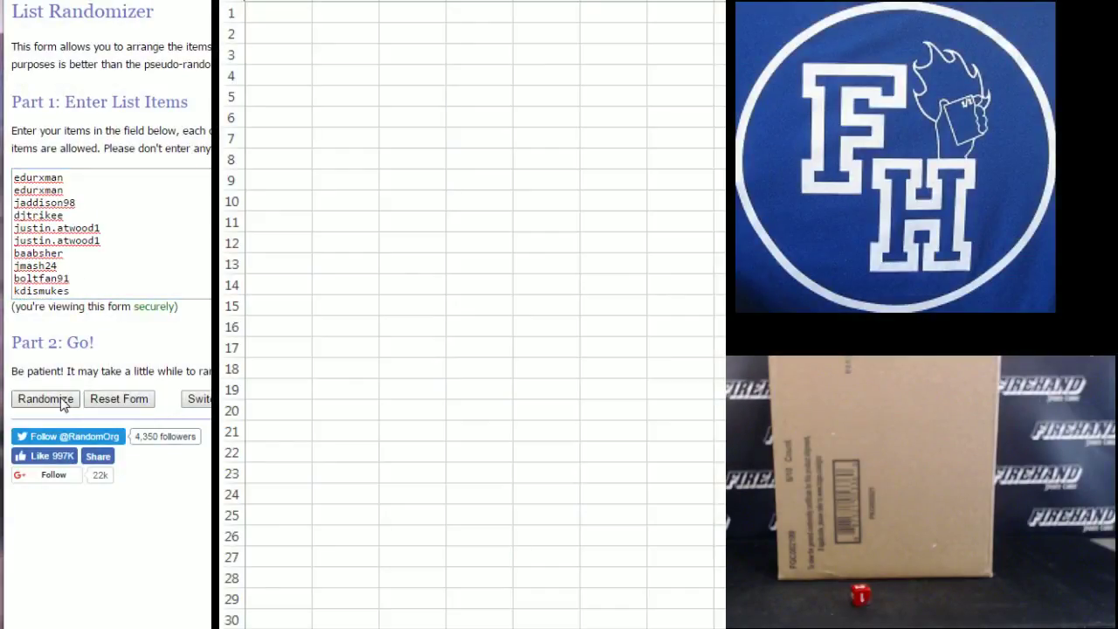
Step: Shuffle the 30 usernames twice in Random.org's List Randomizer
left_click(44, 398)
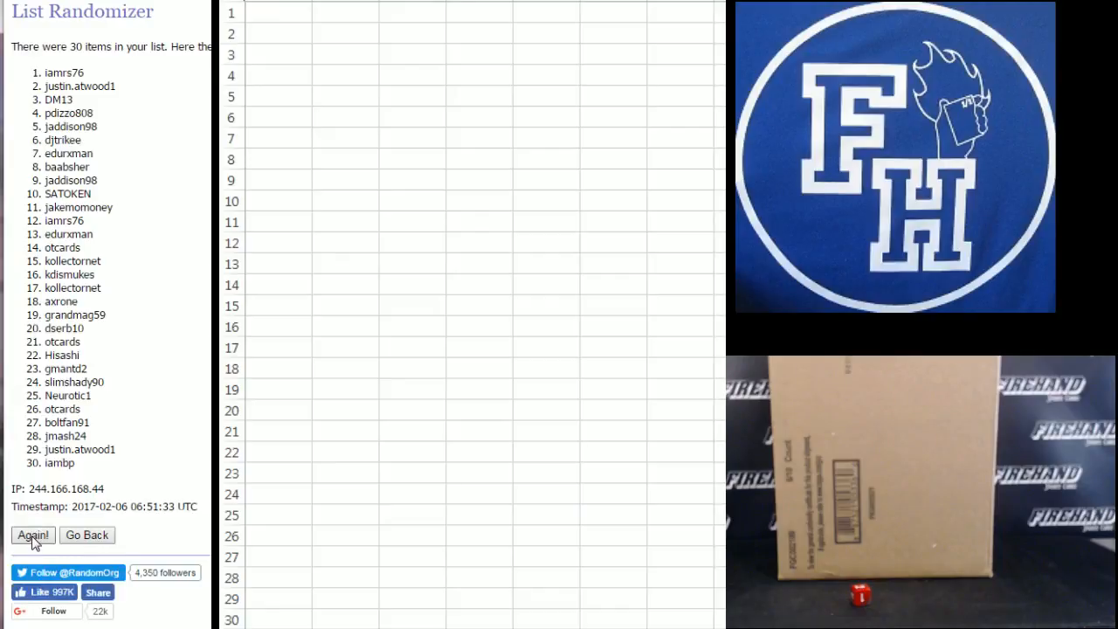
left_click(33, 534)
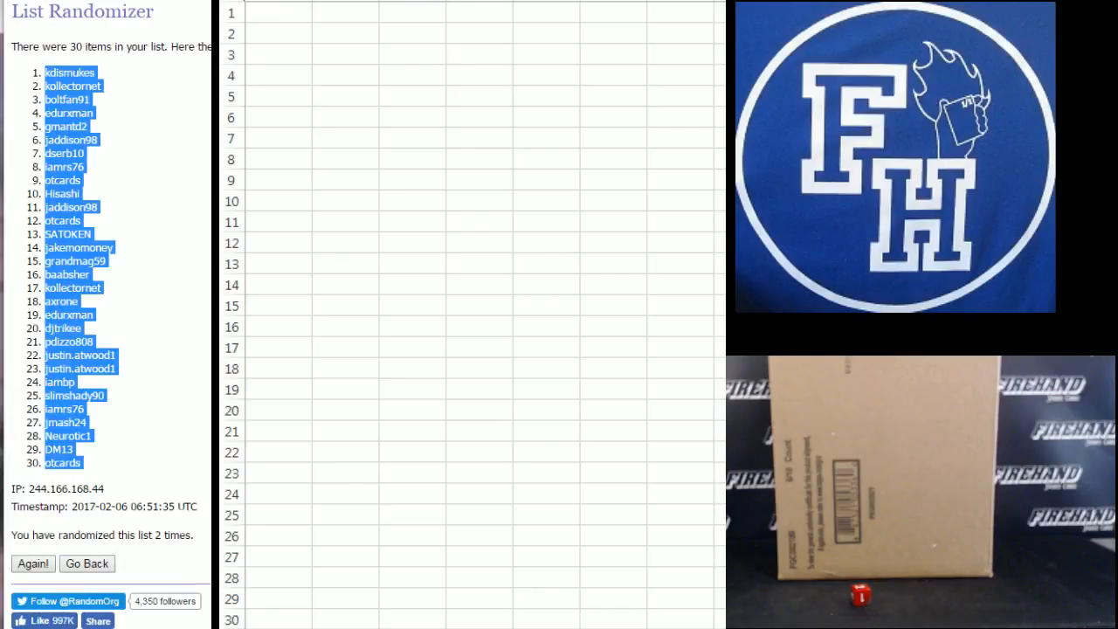
mouse_move(259, 42)
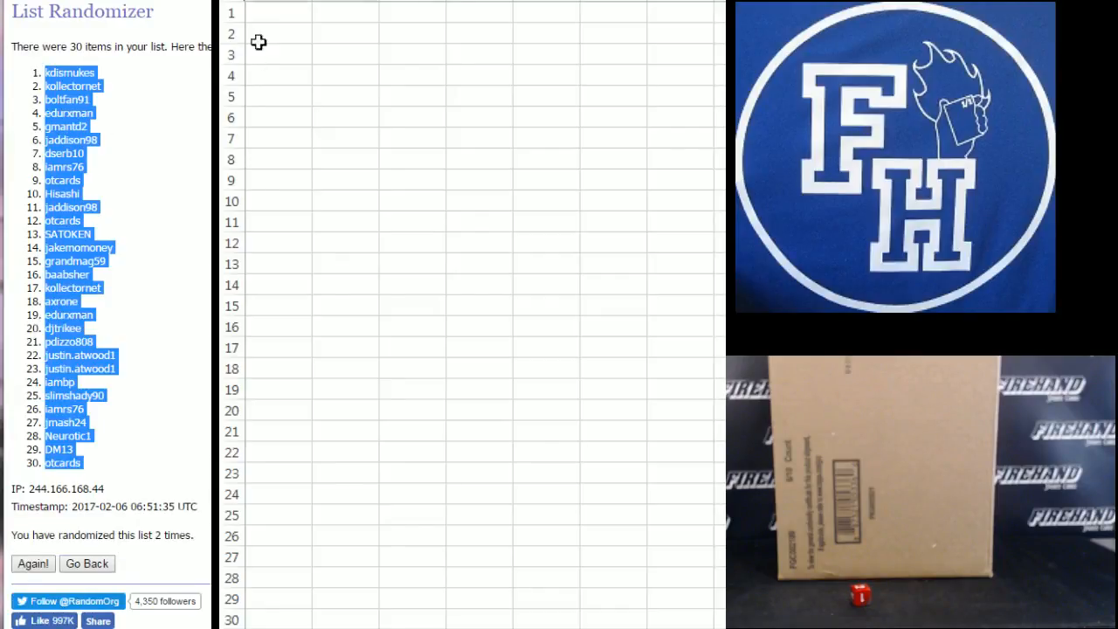
Step: Paste the shuffled usernames into cell A1 as Text using Paste Special
right_click(278, 11)
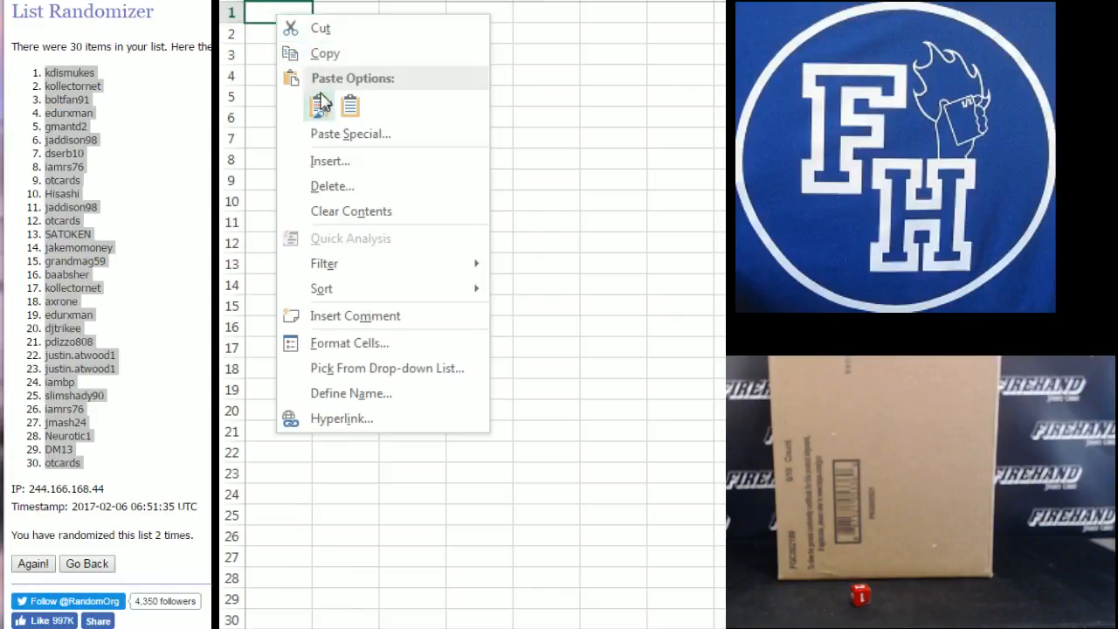
left_click(350, 134)
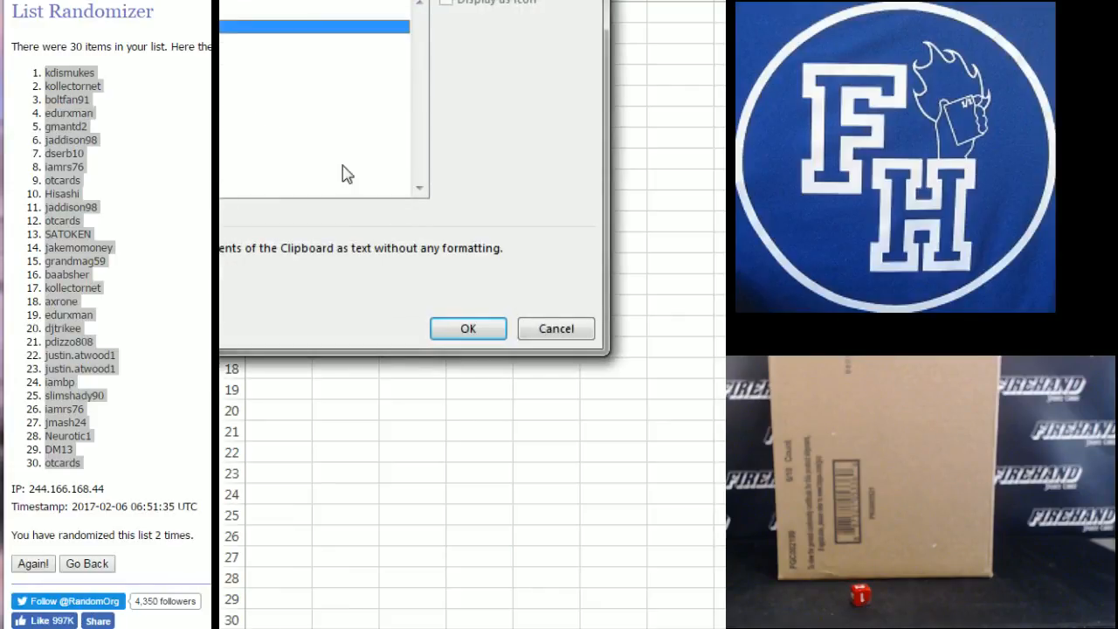
left_click(467, 329)
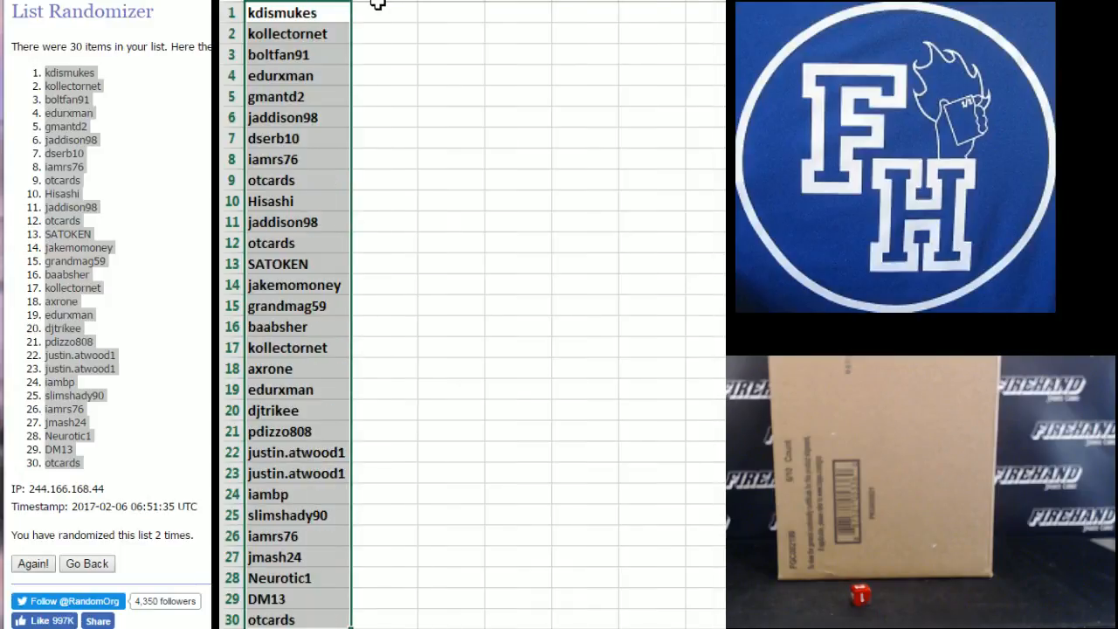
left_click(384, 11)
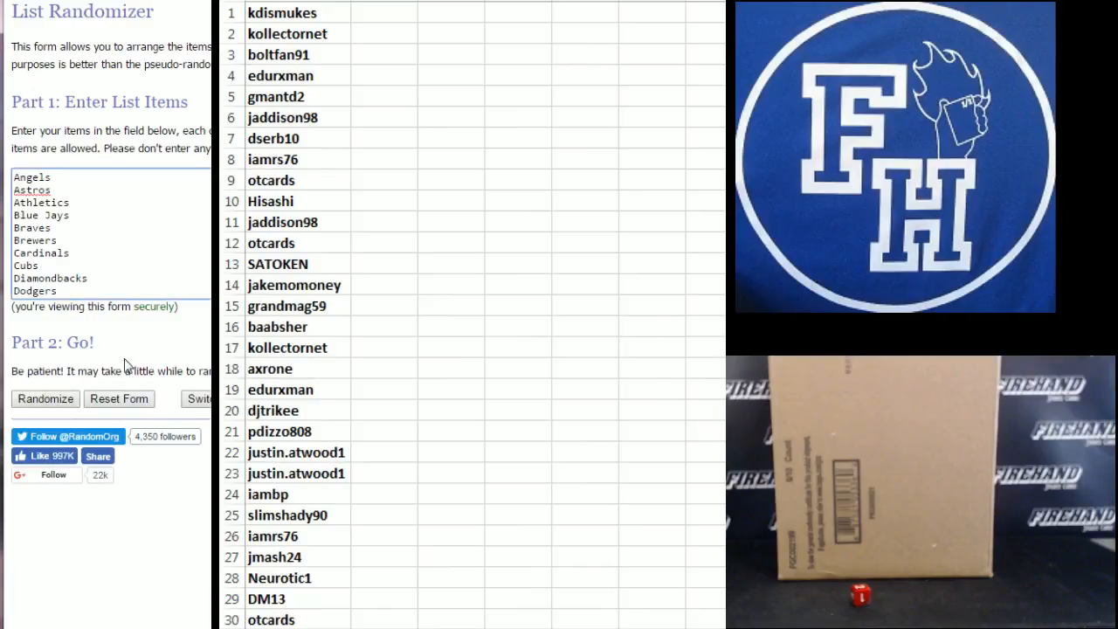
Step: Shuffle the 30 MLB teams twice and paste them as Text into cell B1
left_click(45, 398)
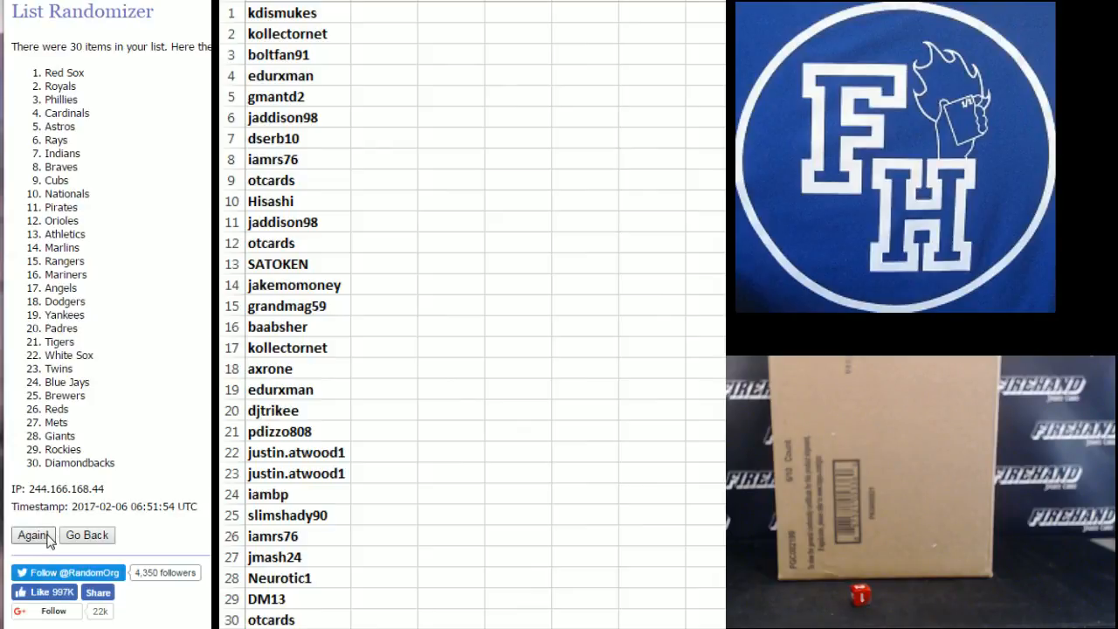
left_click(32, 534)
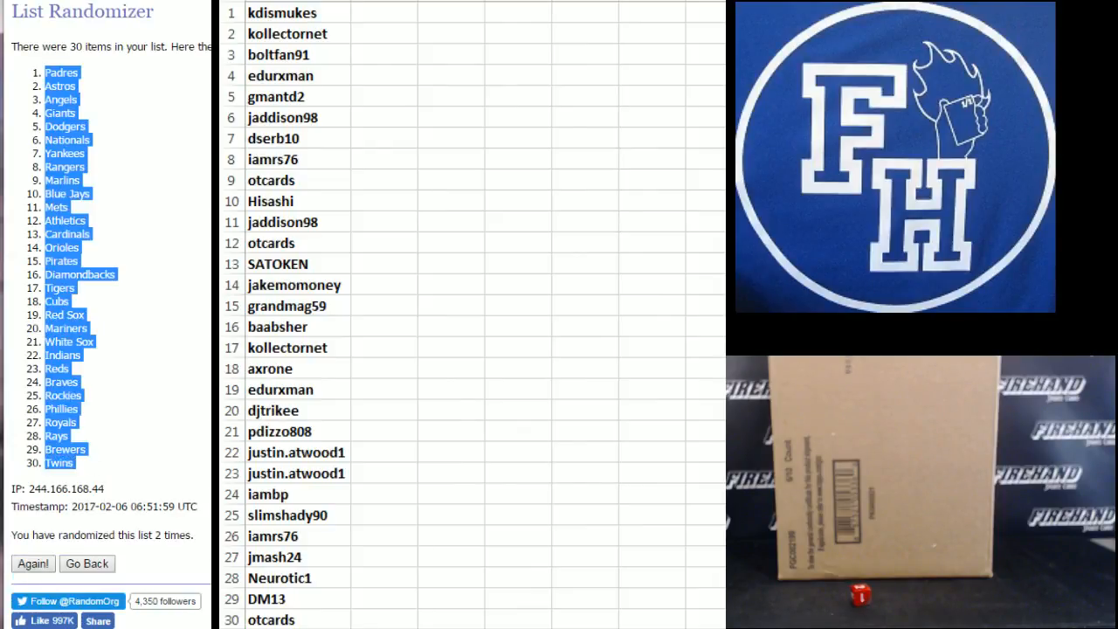
left_click(384, 12)
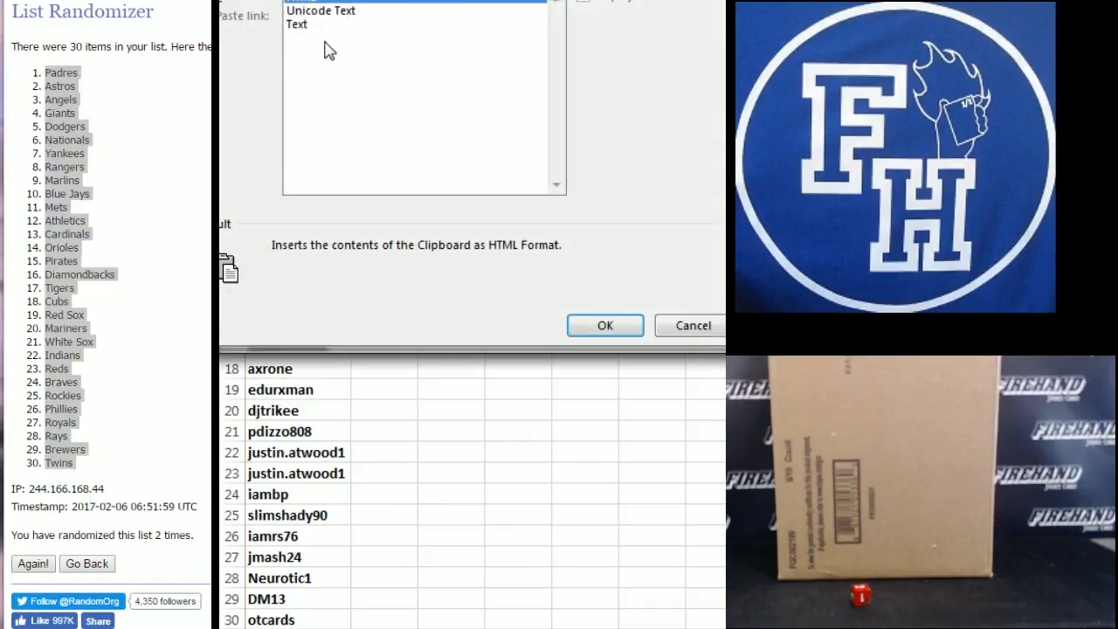
left_click(604, 325)
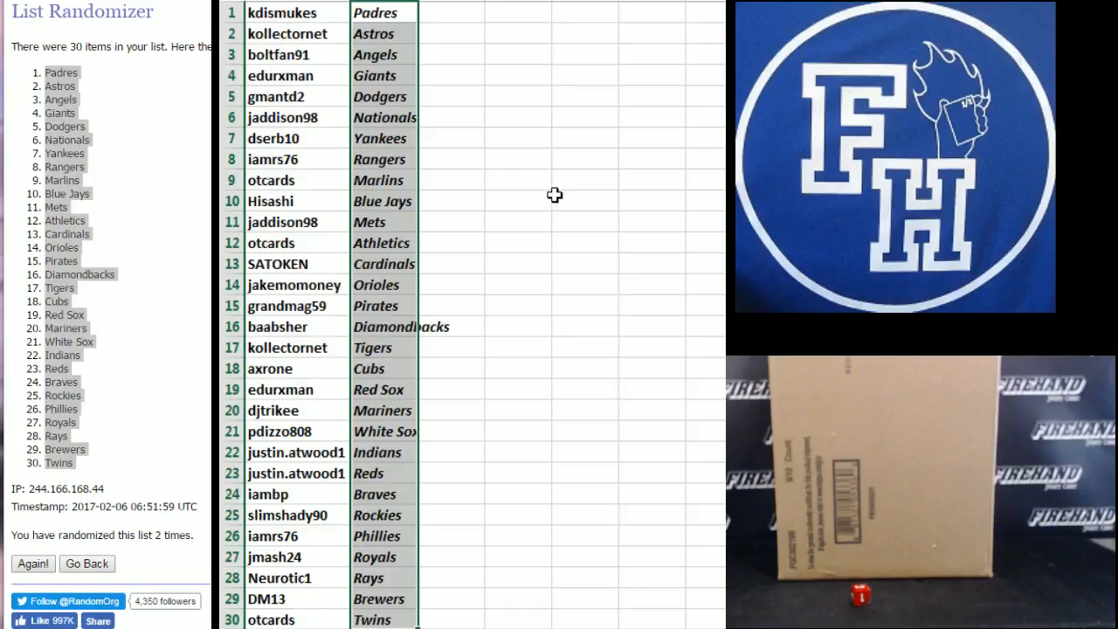
left_click(404, 12)
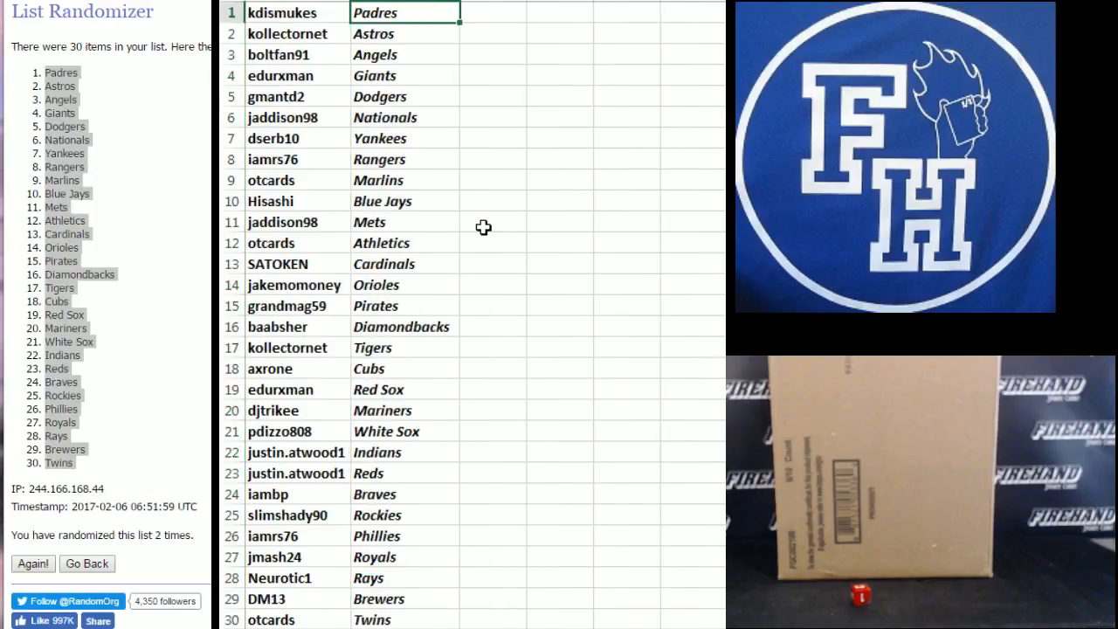
left_click(405, 75)
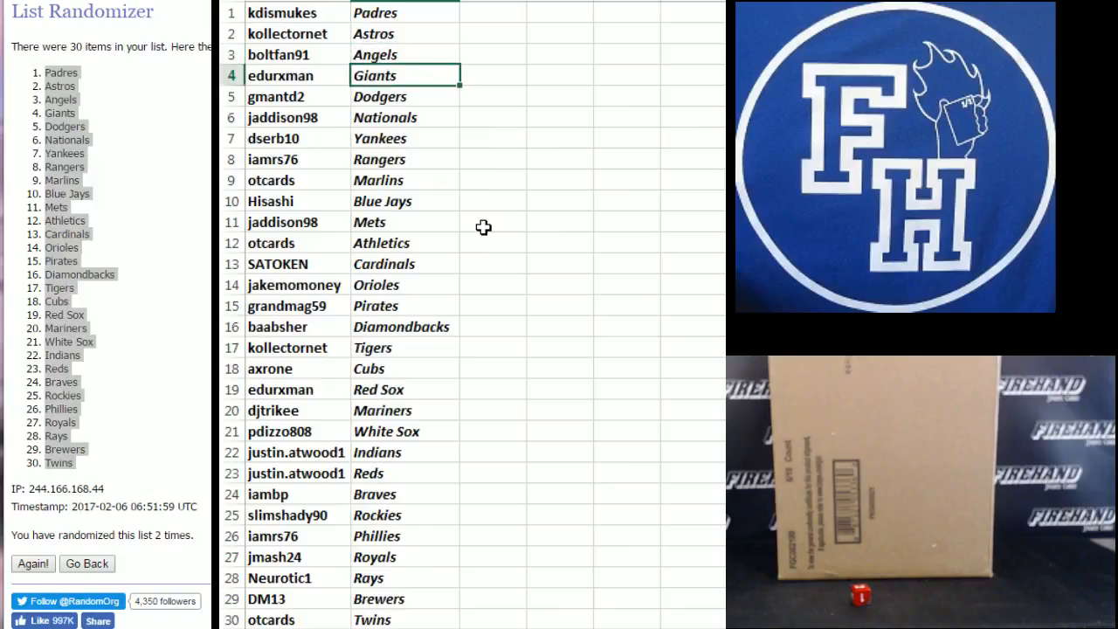
left_click(405, 96)
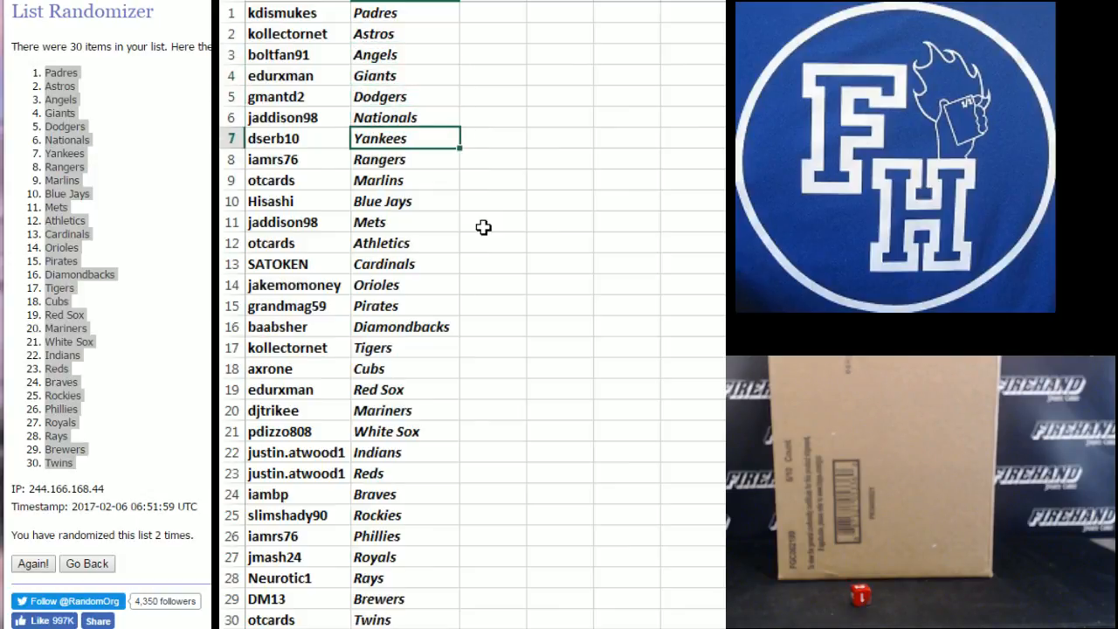
left_click(405, 159)
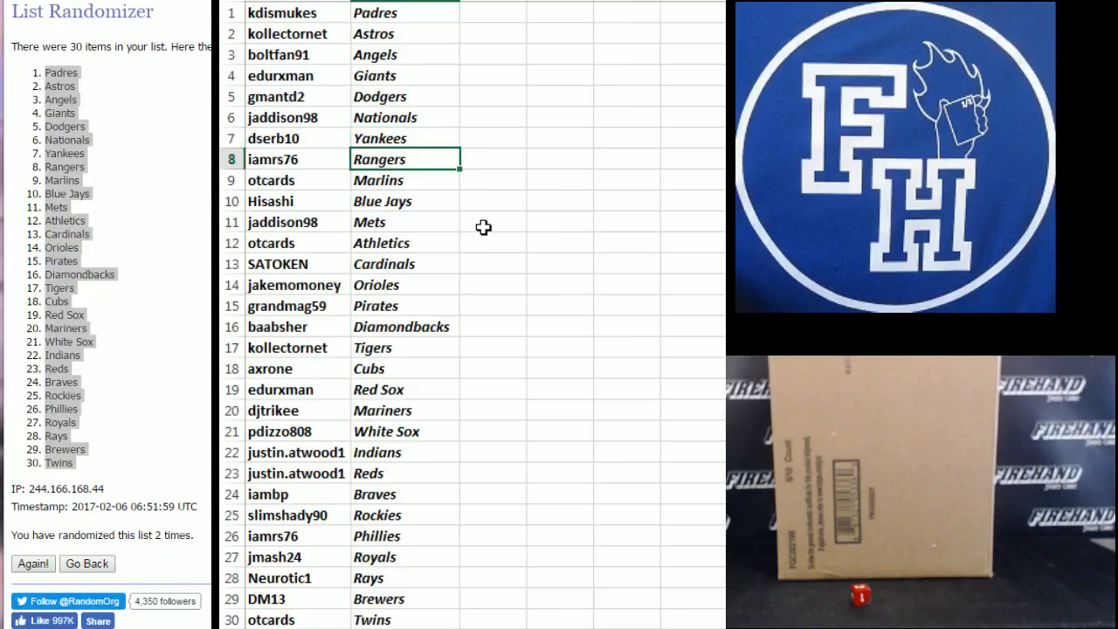
left_click(404, 201)
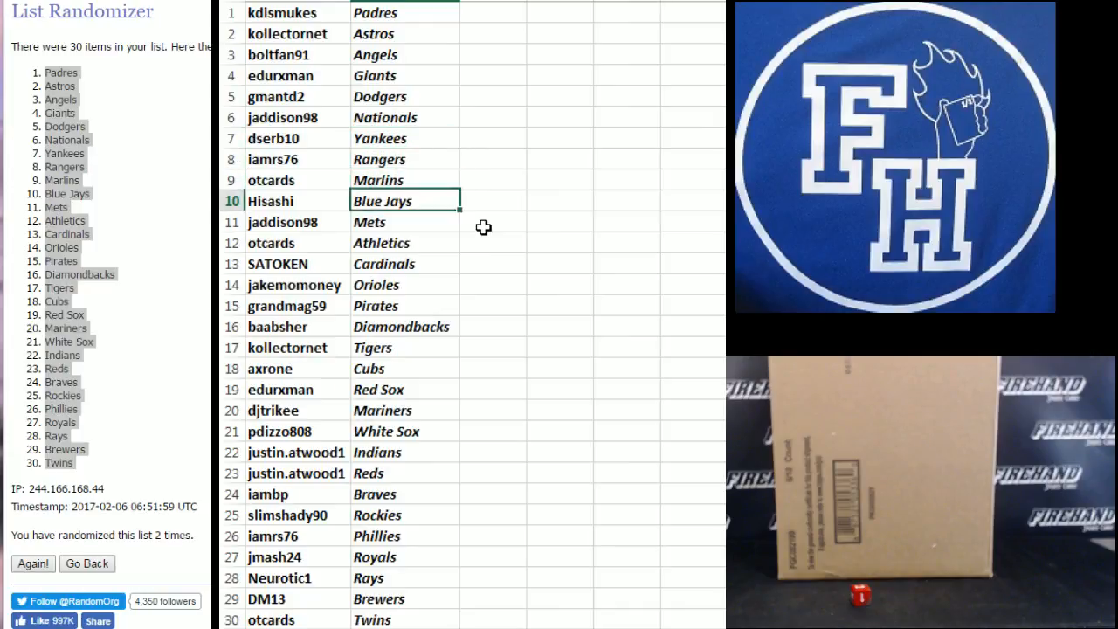
left_click(405, 221)
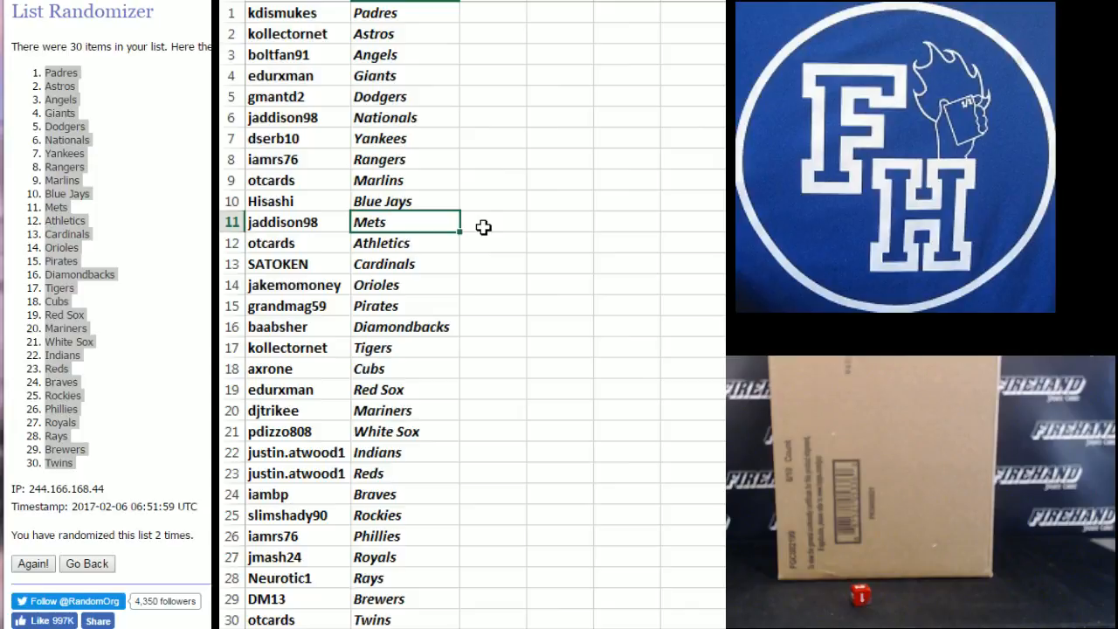
left_click(404, 243)
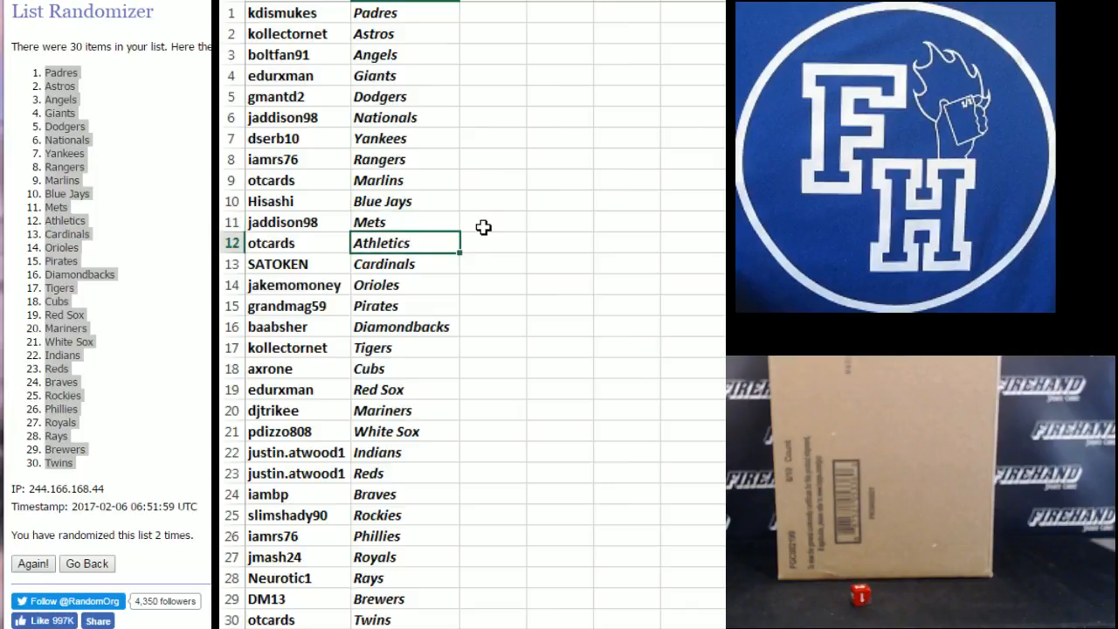
left_click(405, 284)
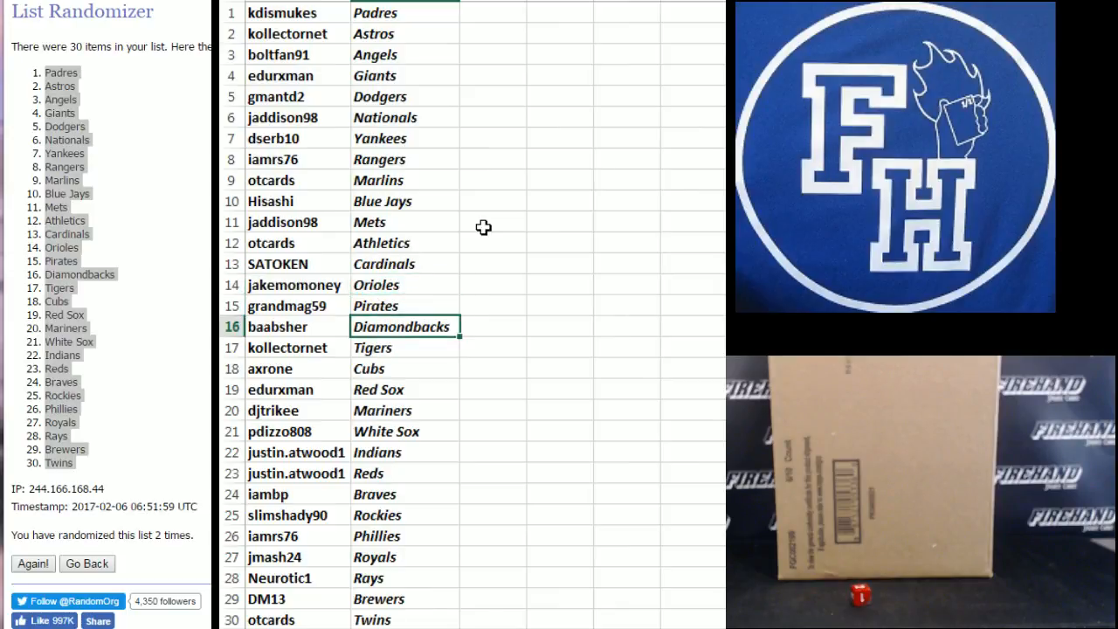
left_click(404, 368)
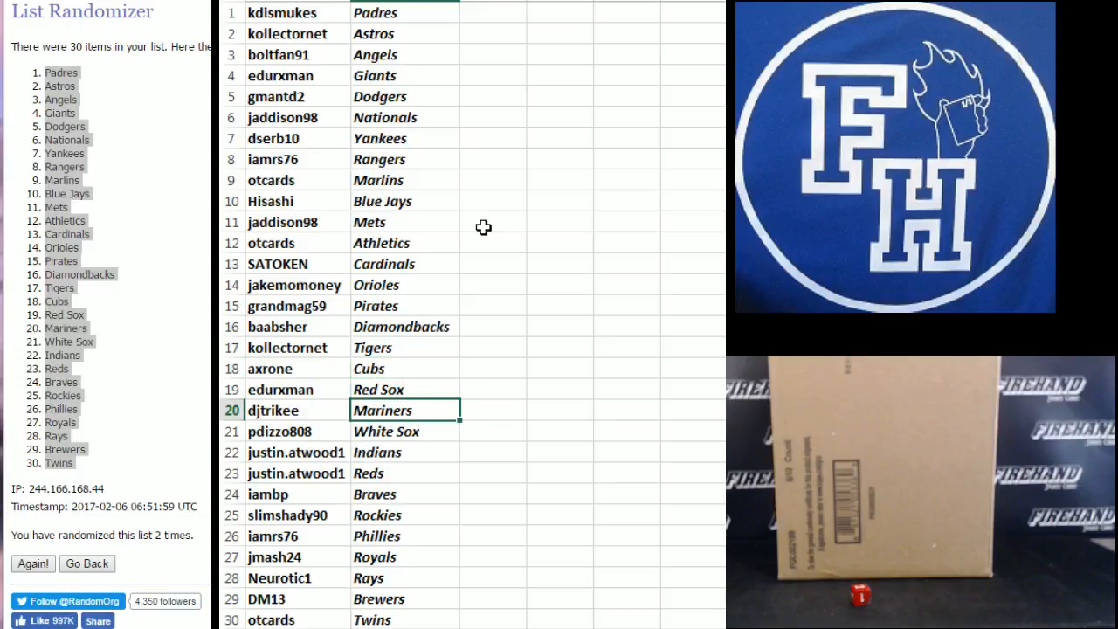
left_click(404, 452)
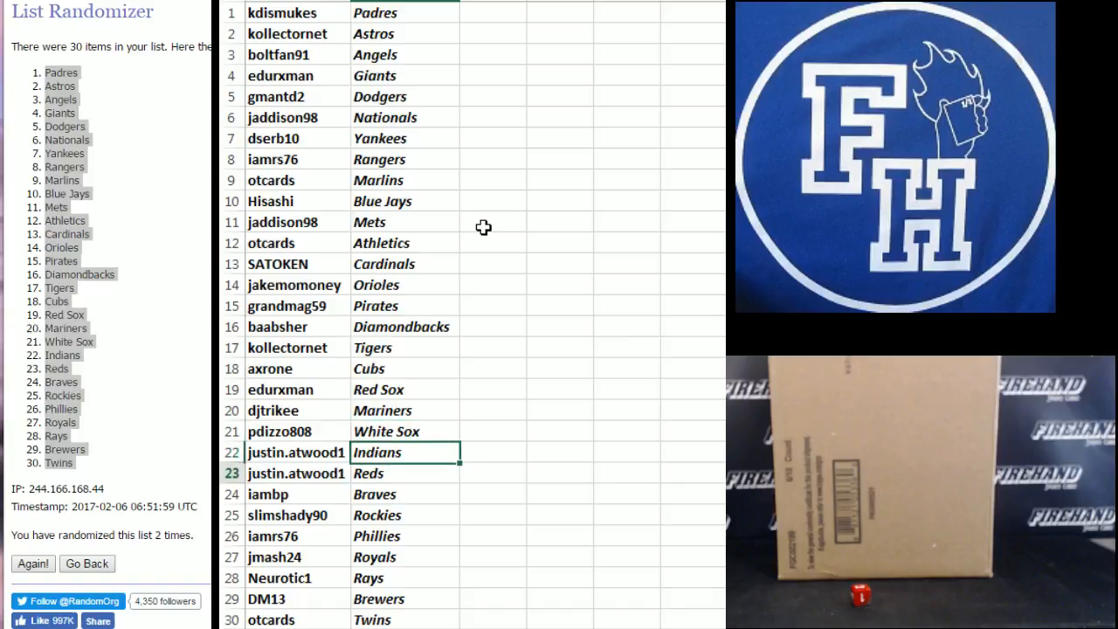
left_click(404, 494)
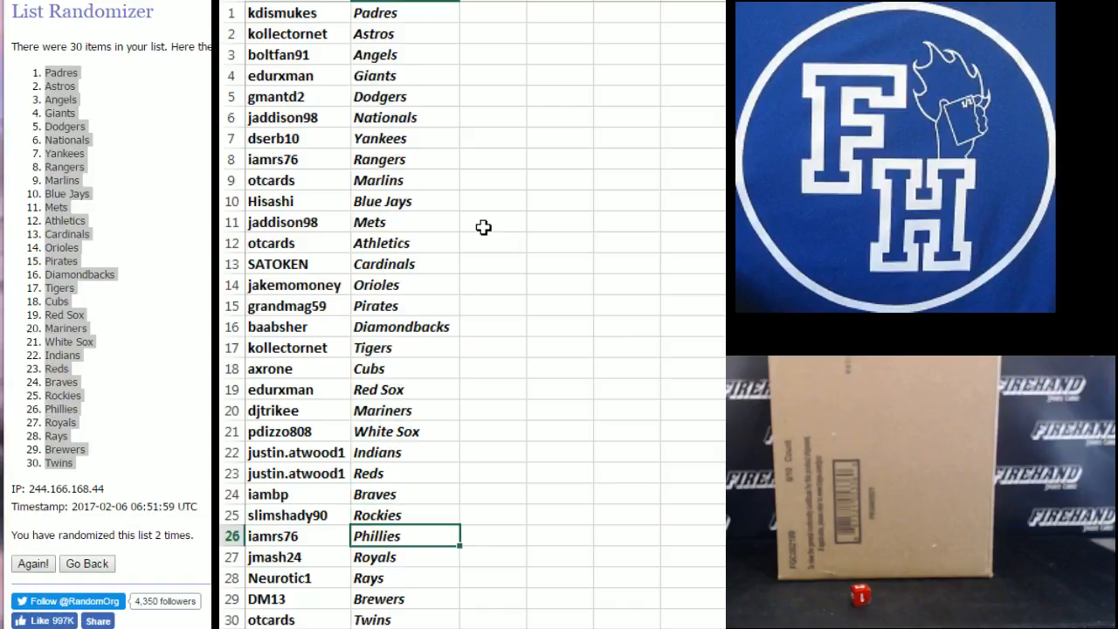
left_click(404, 577)
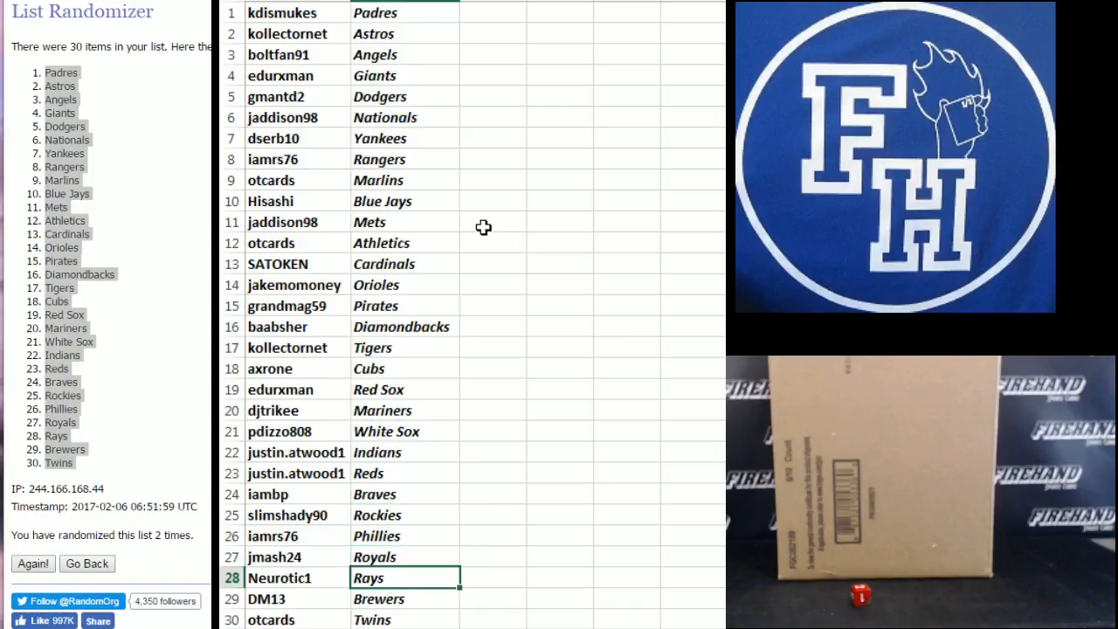
left_click(405, 598)
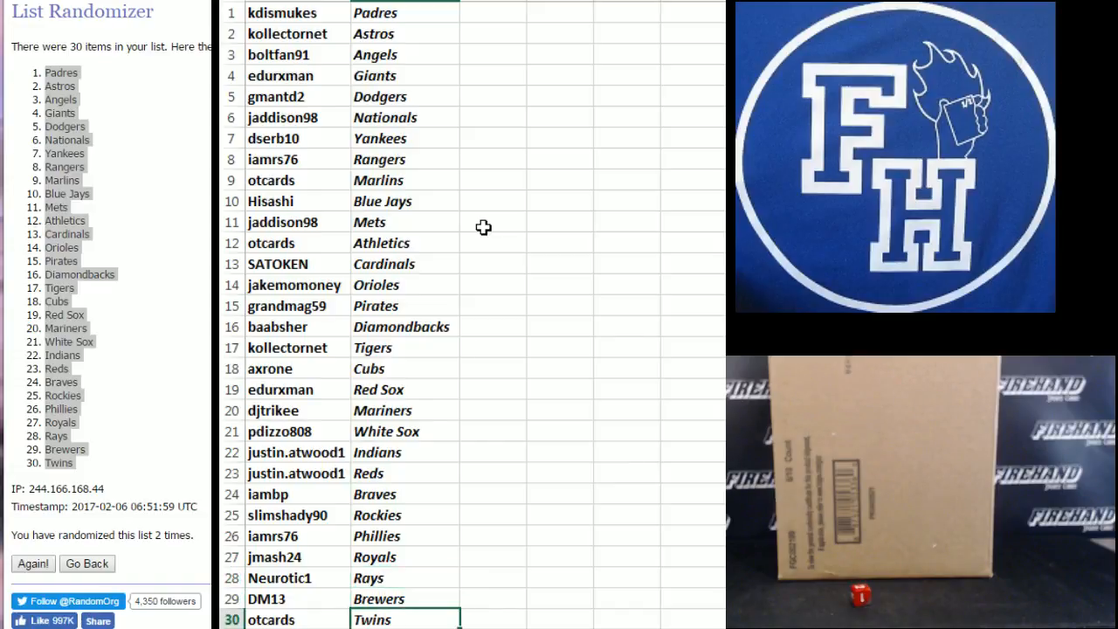
mouse_move(380, 11)
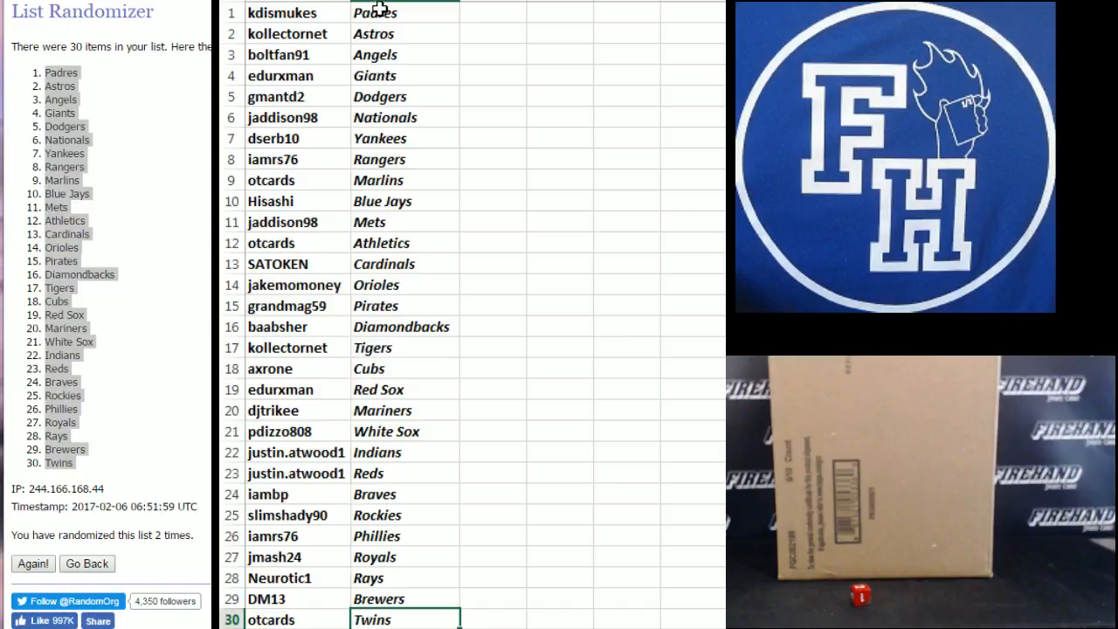